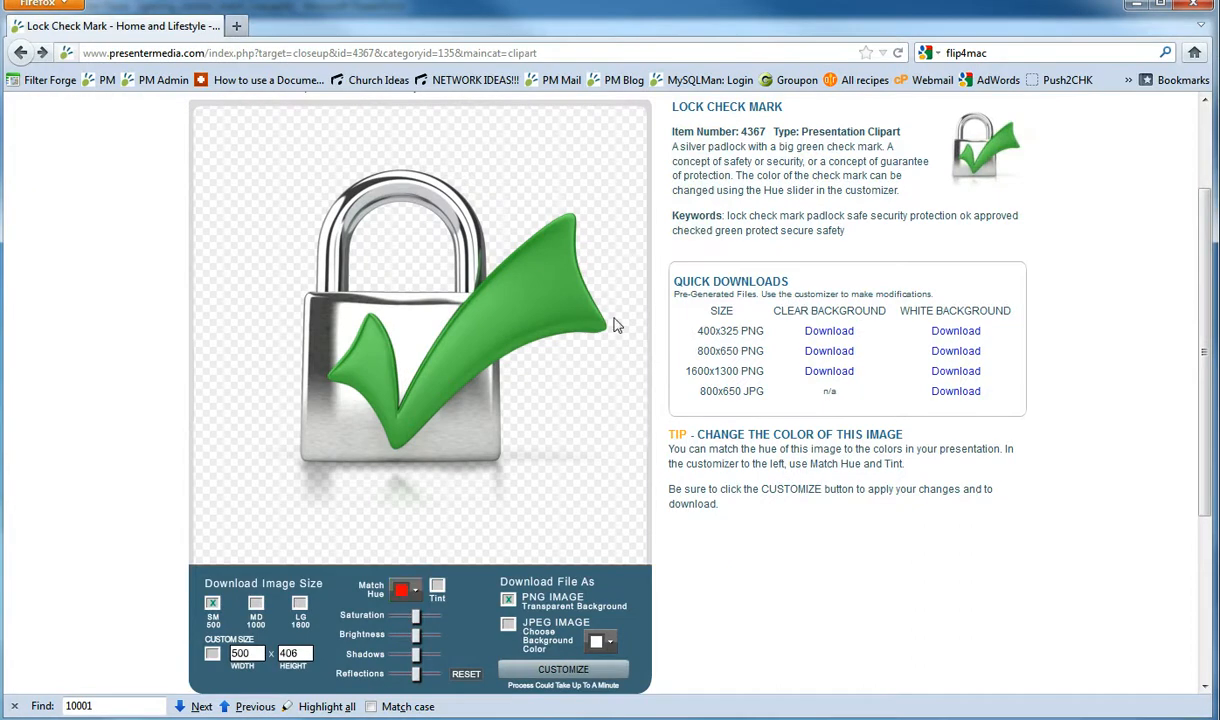
mouse_move(500, 307)
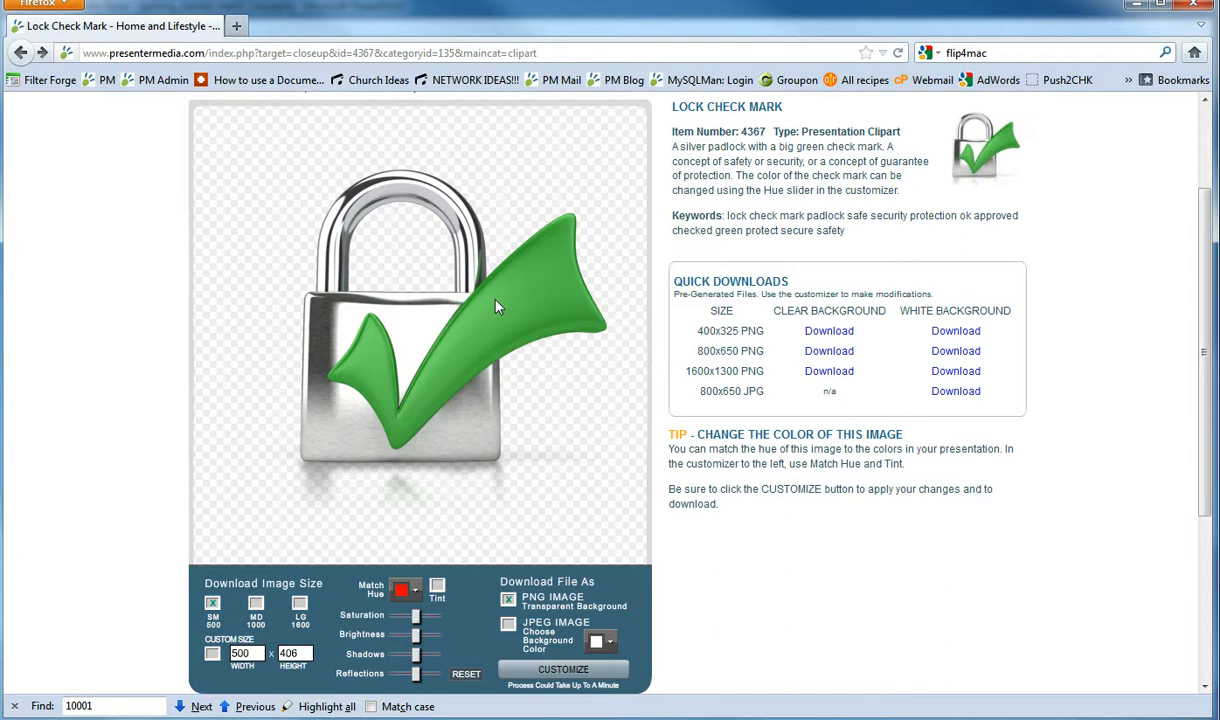
mouse_move(374, 607)
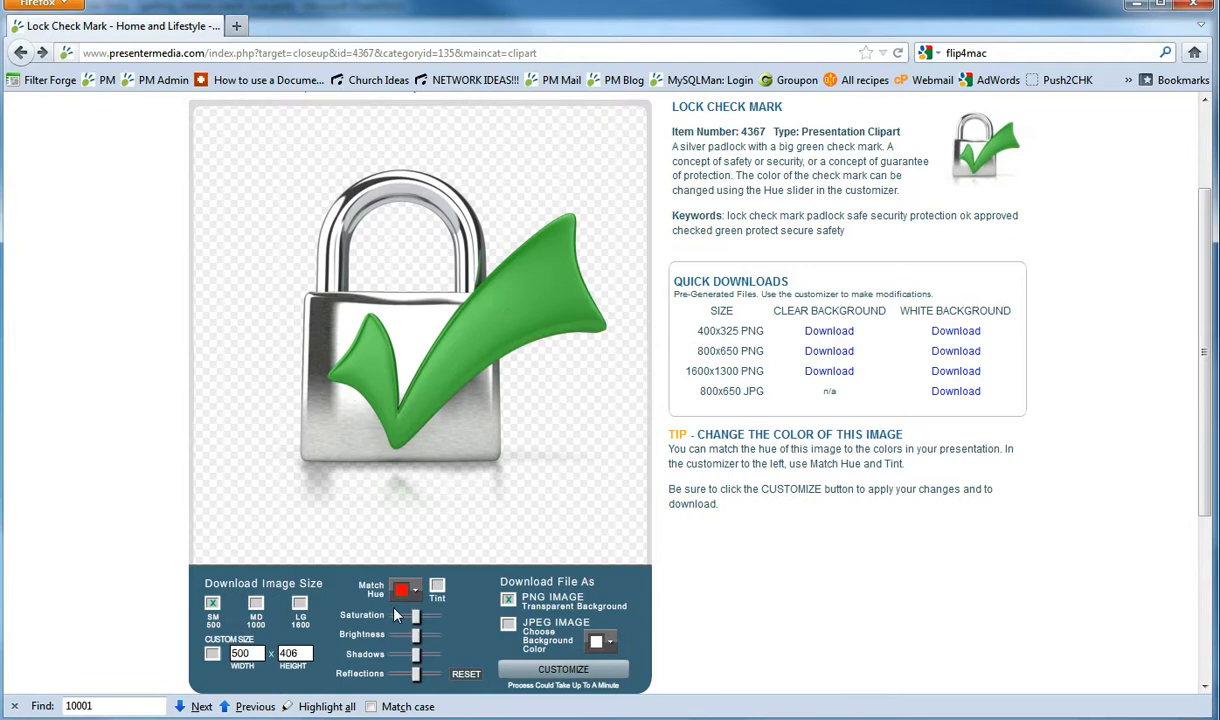
Set the Match Hue colour to RGB 30/101/137 (#1E6589) to turn the check mark blue
click(404, 589)
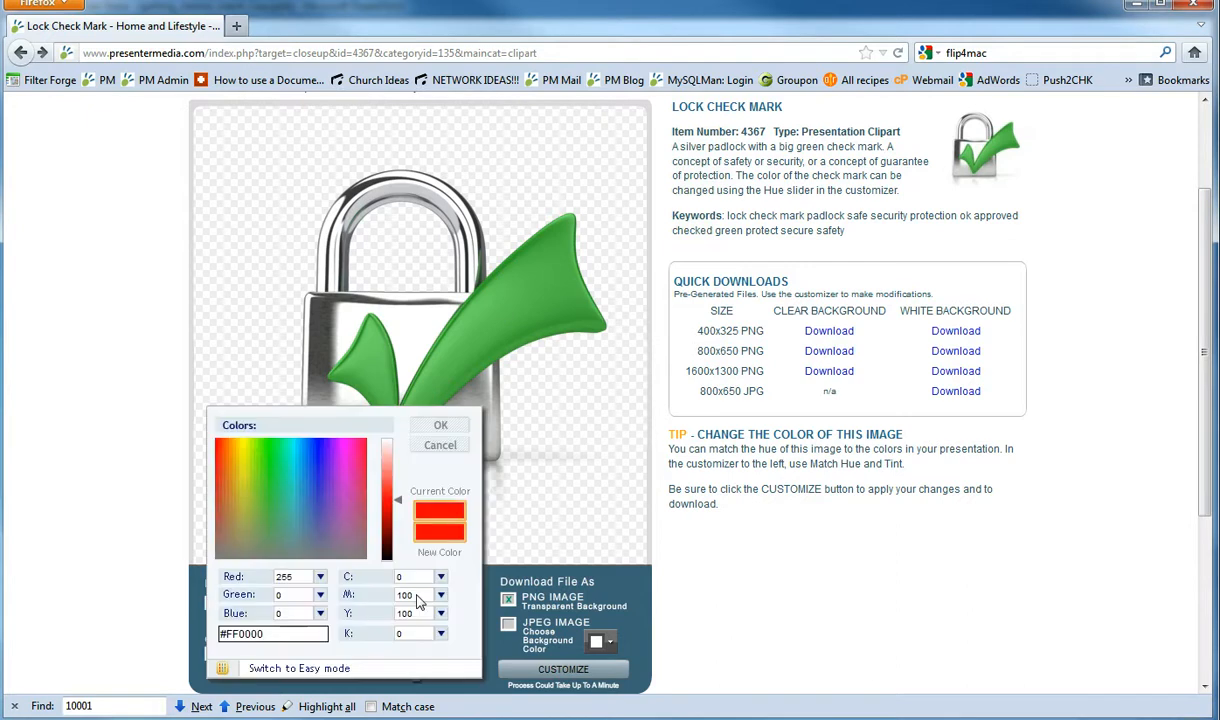
mouse_move(276, 501)
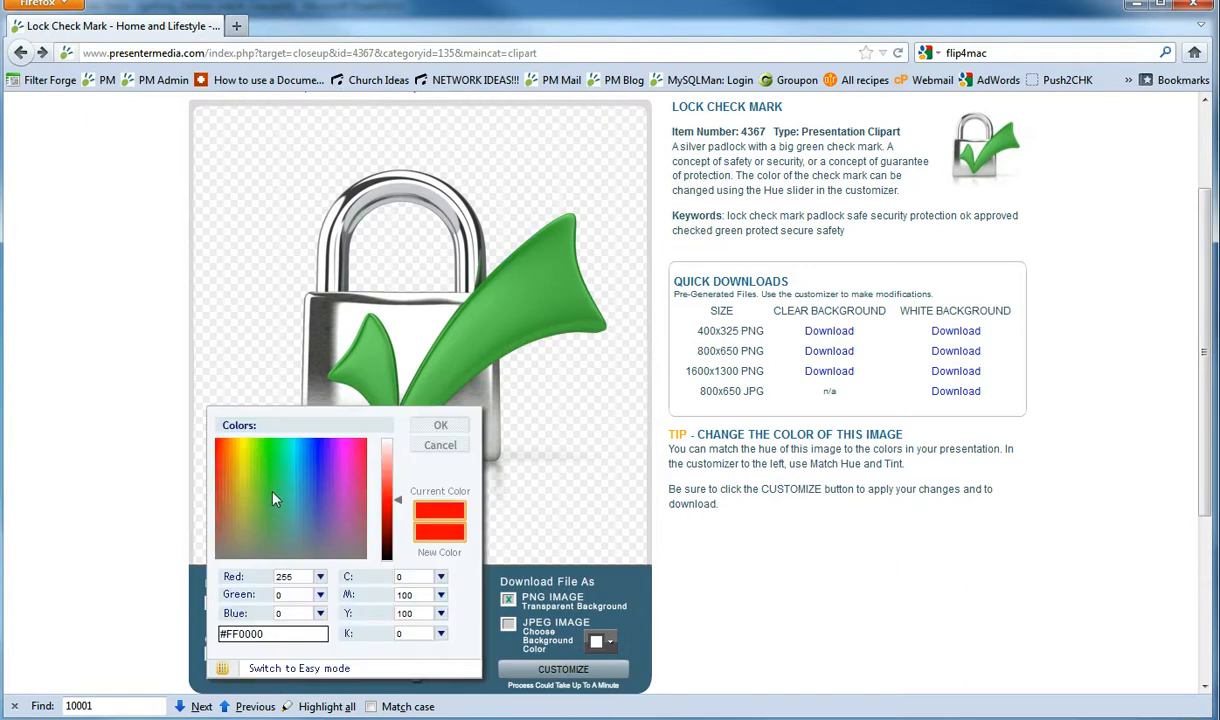
click(228, 480)
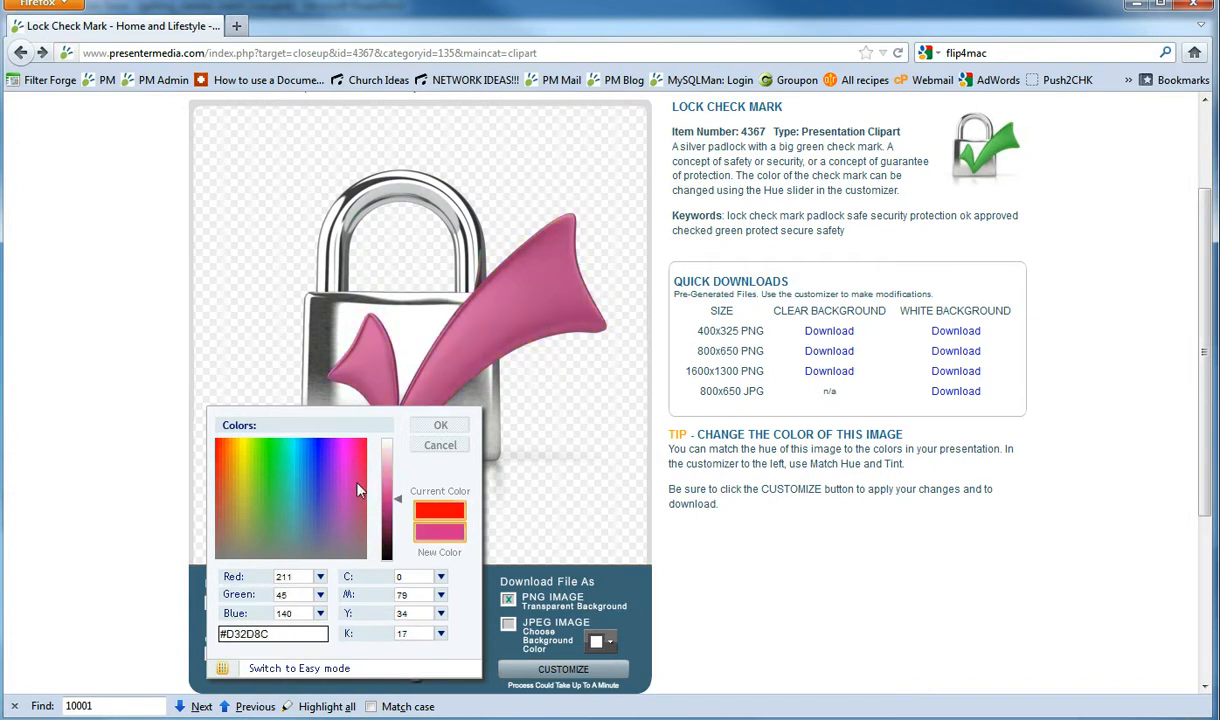
click(280, 507)
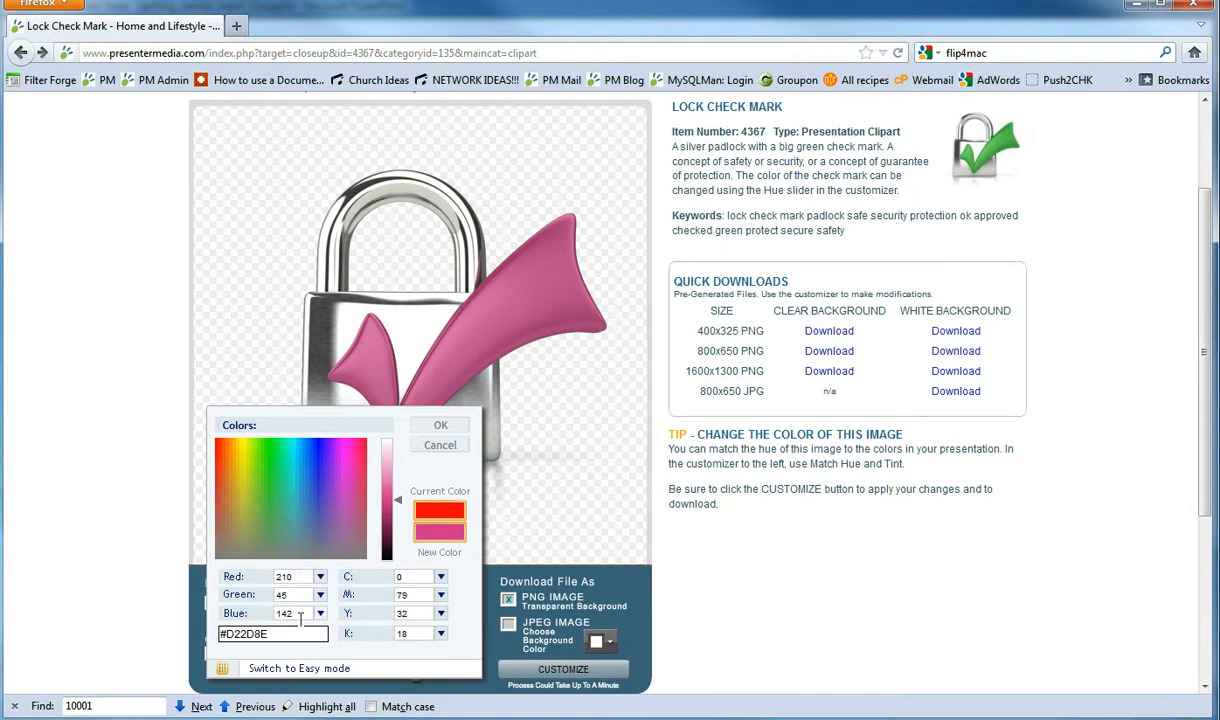
click(270, 633)
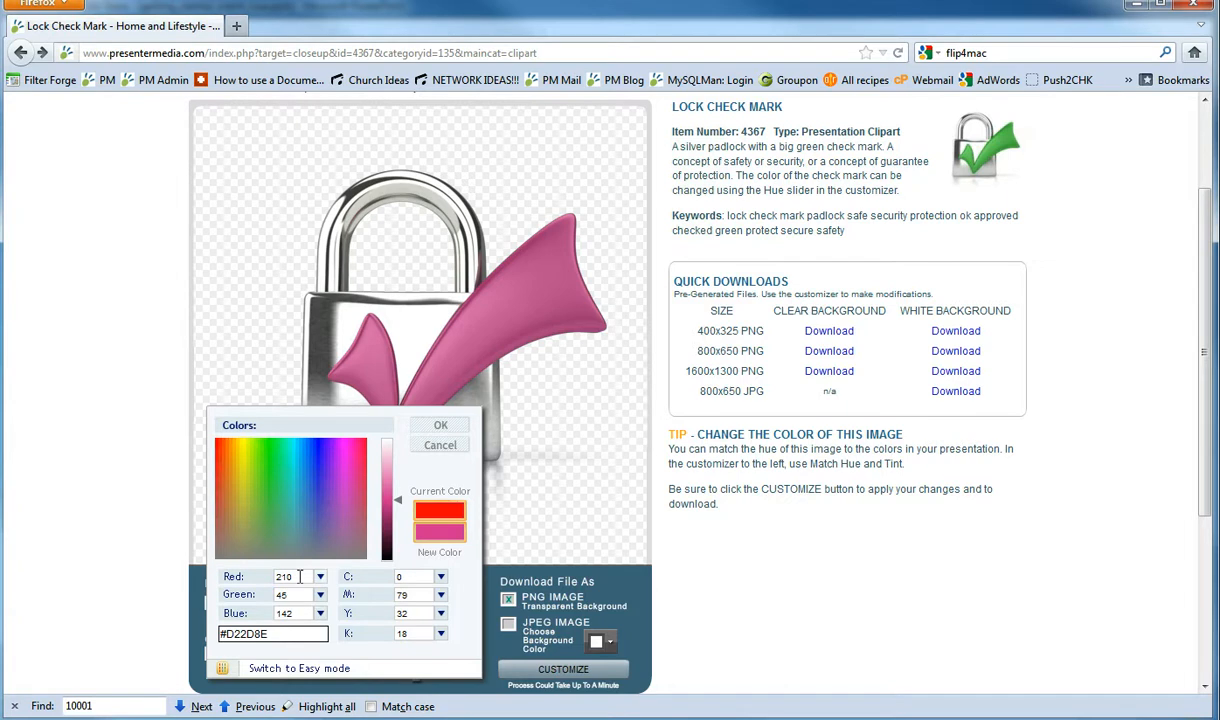
text(30)
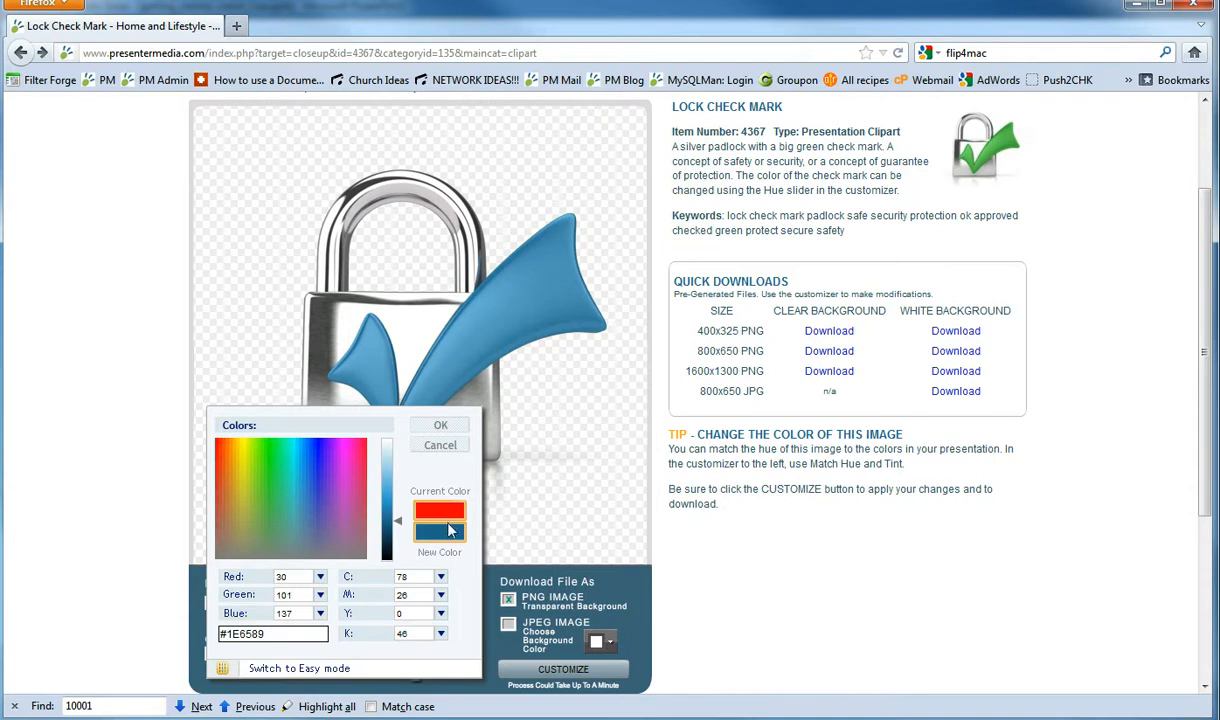
click(439, 424)
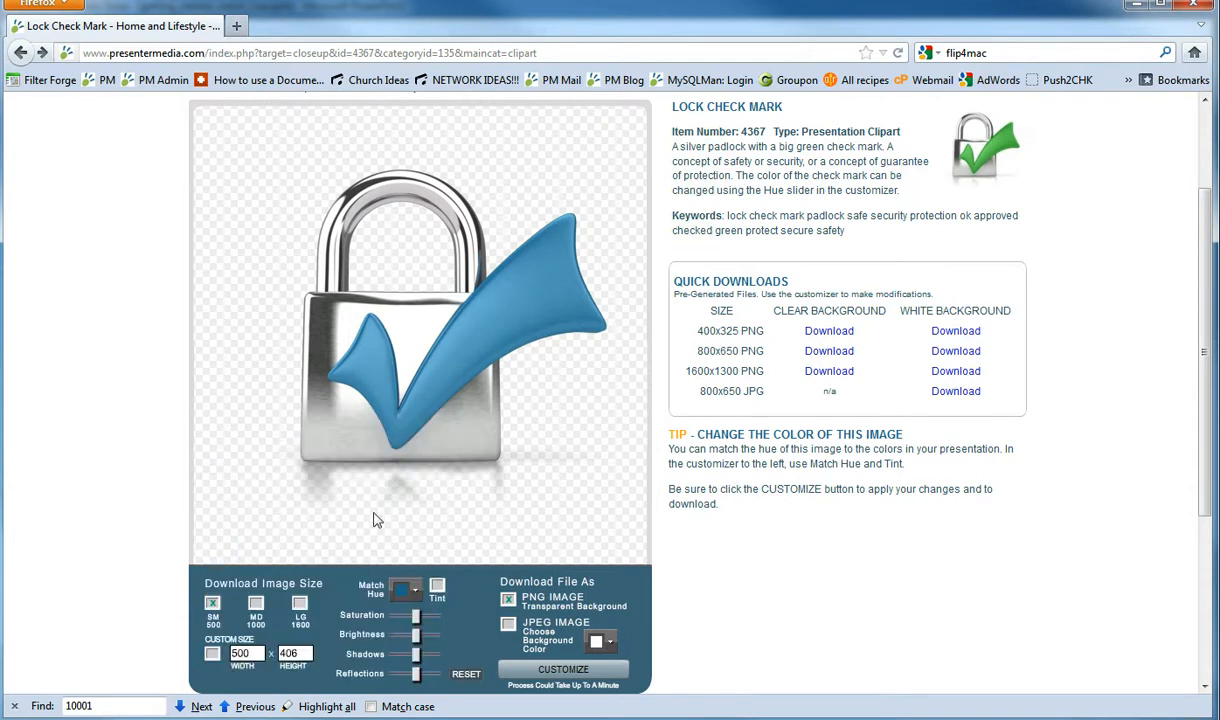
Generate the customized blue-check lock clipart and save lock_check_mark.png to disk
click(563, 669)
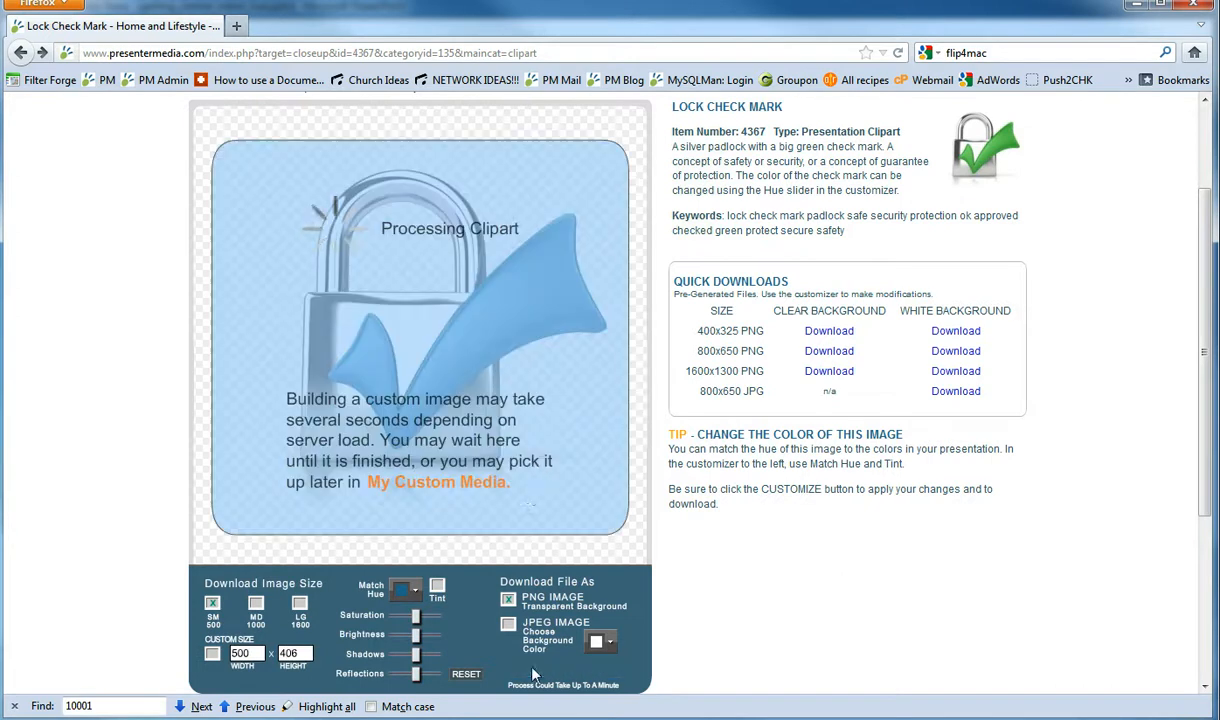
mouse_move(540, 478)
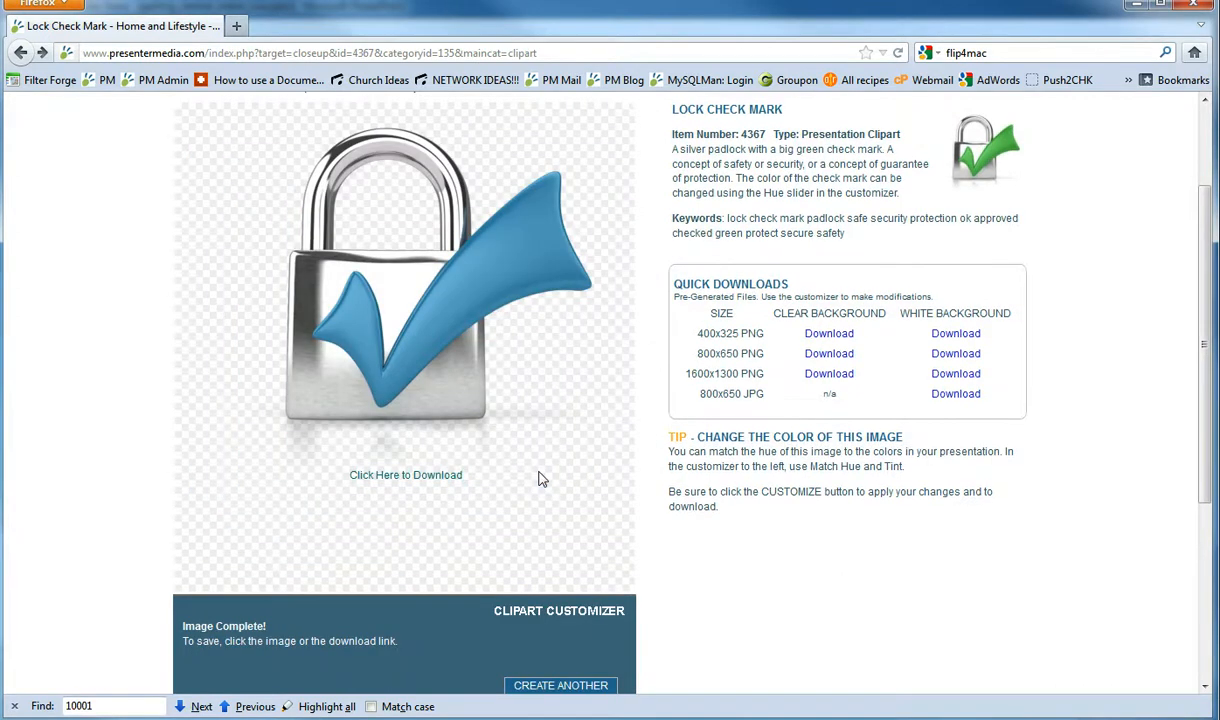
click(405, 475)
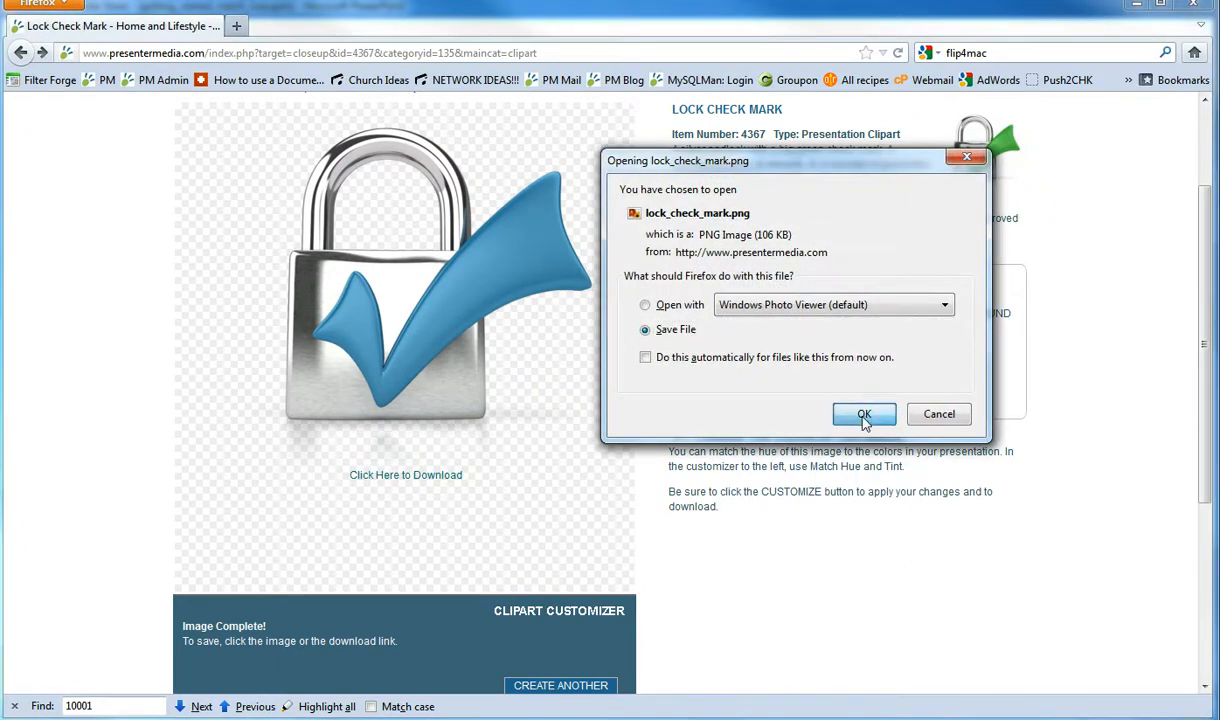
click(864, 414)
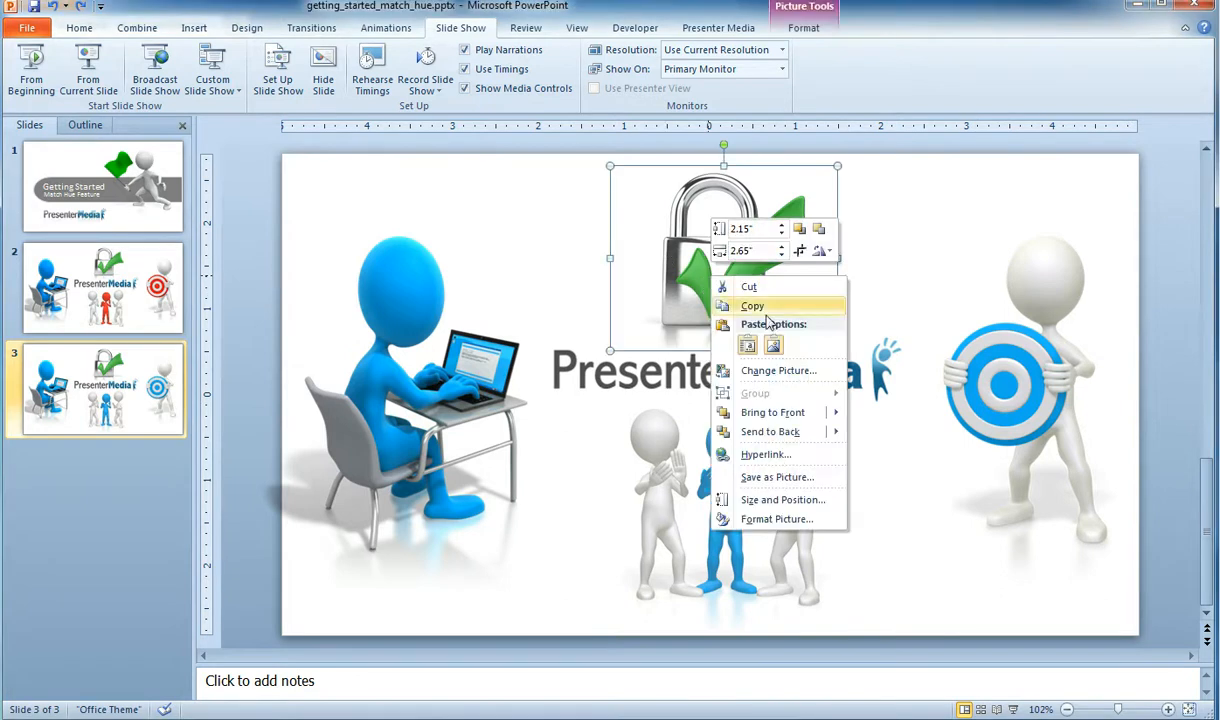
Replace slide 3's green-check lock with the downloaded picture and play the slide show from slide 3
click(779, 370)
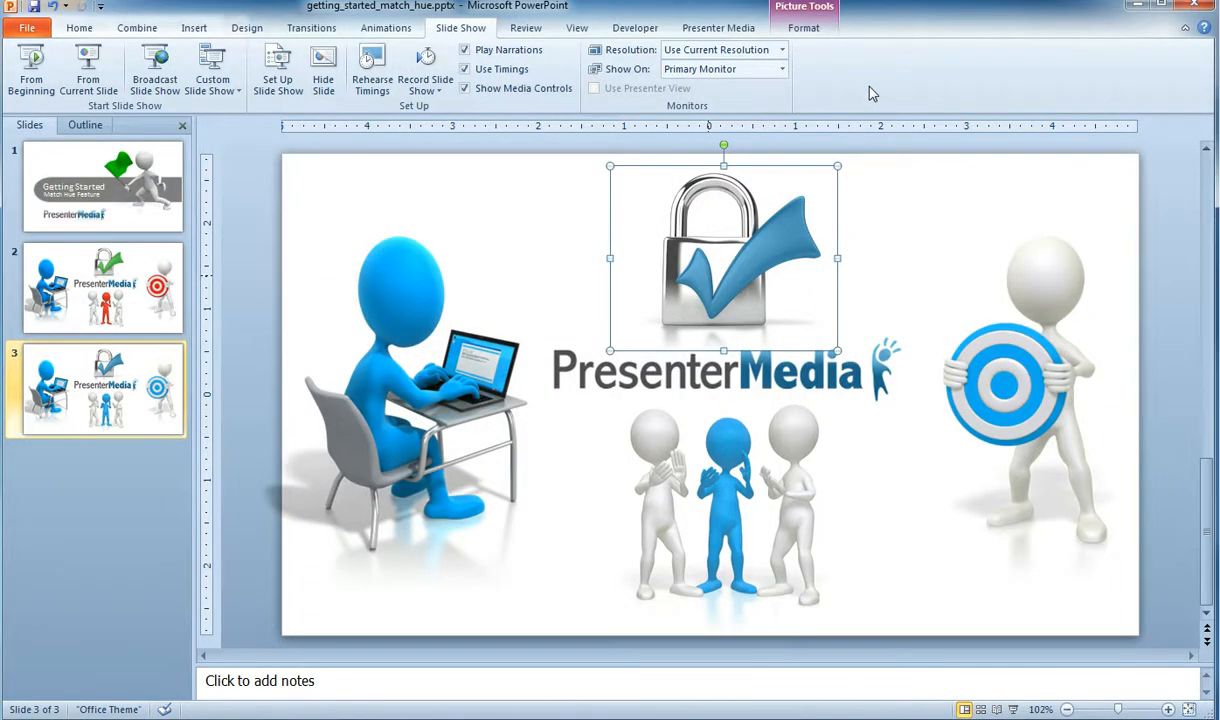
mouse_move(723, 341)
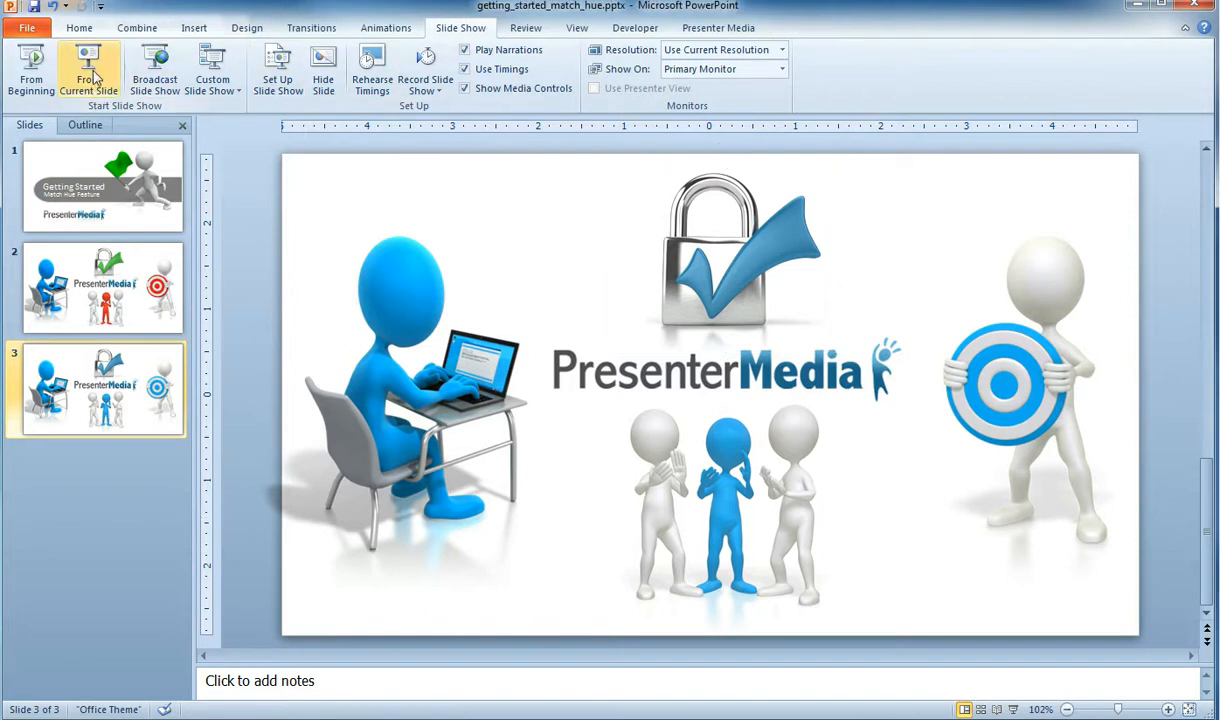
click(89, 70)
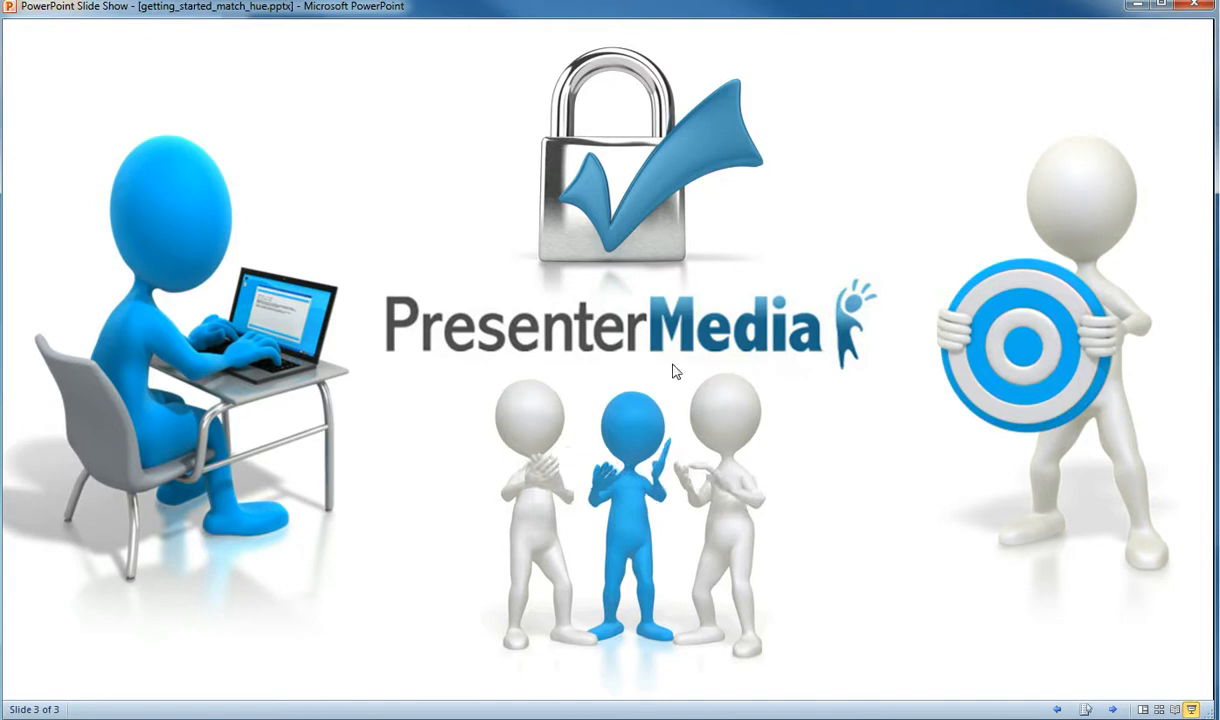